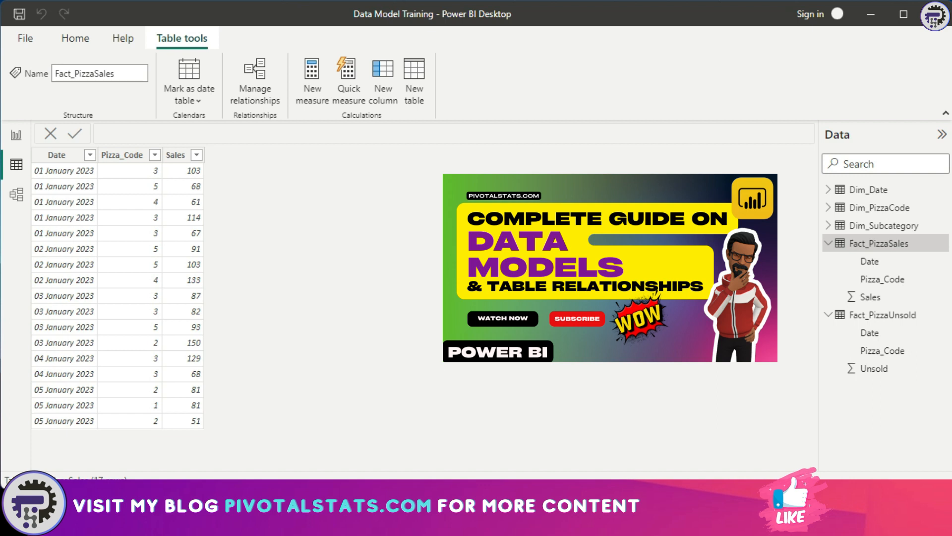
Step: Add a new Fact_PizzaSales column with the formula RELATED(Dim_PizzaCode[Pizza_Name])
left_click(16, 195)
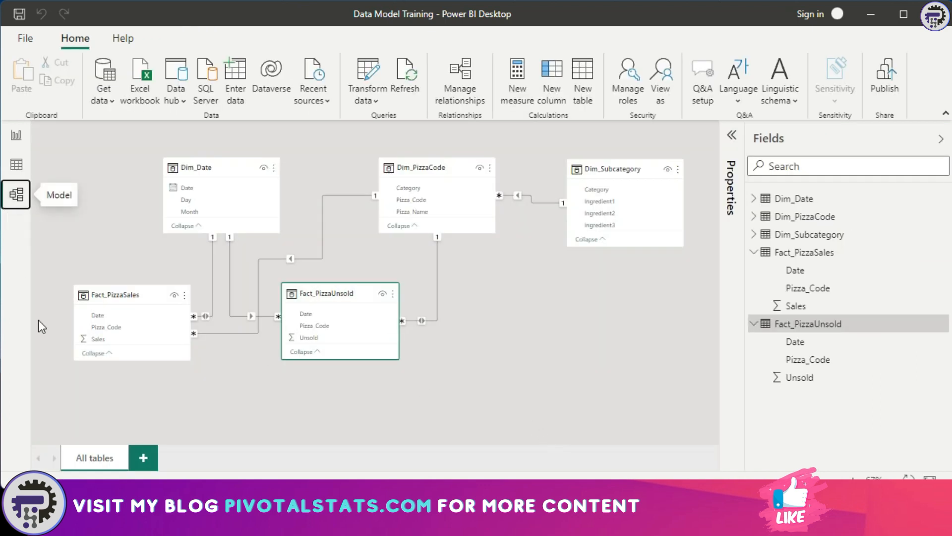
mouse_move(55, 185)
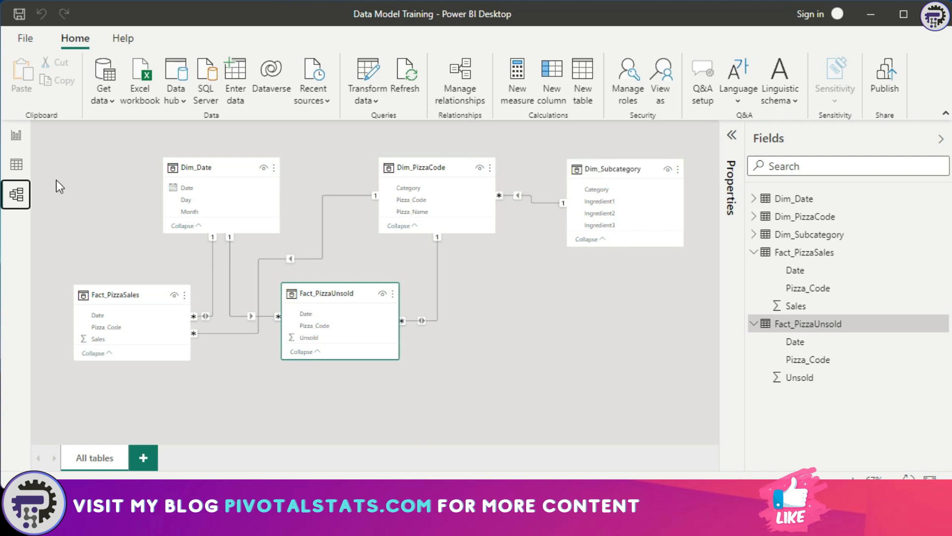
mouse_move(568, 363)
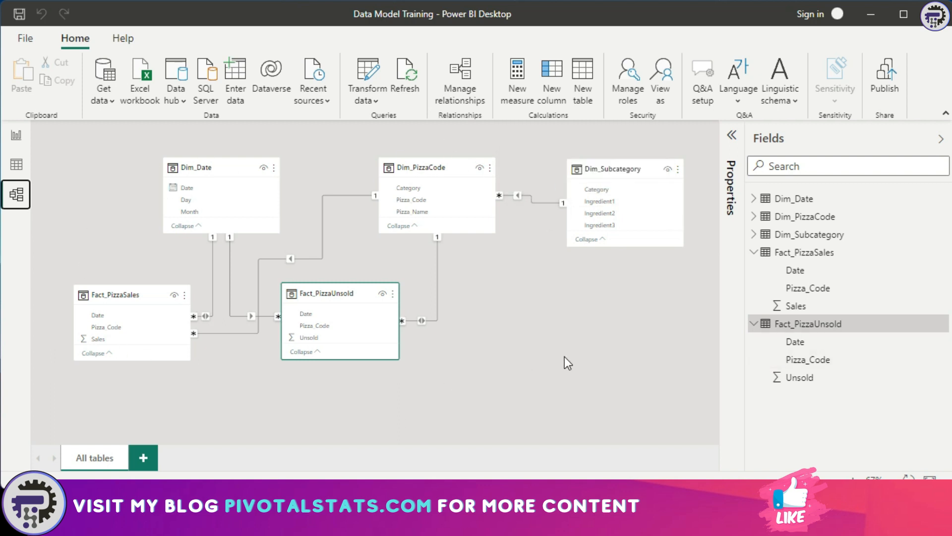
mouse_move(498, 401)
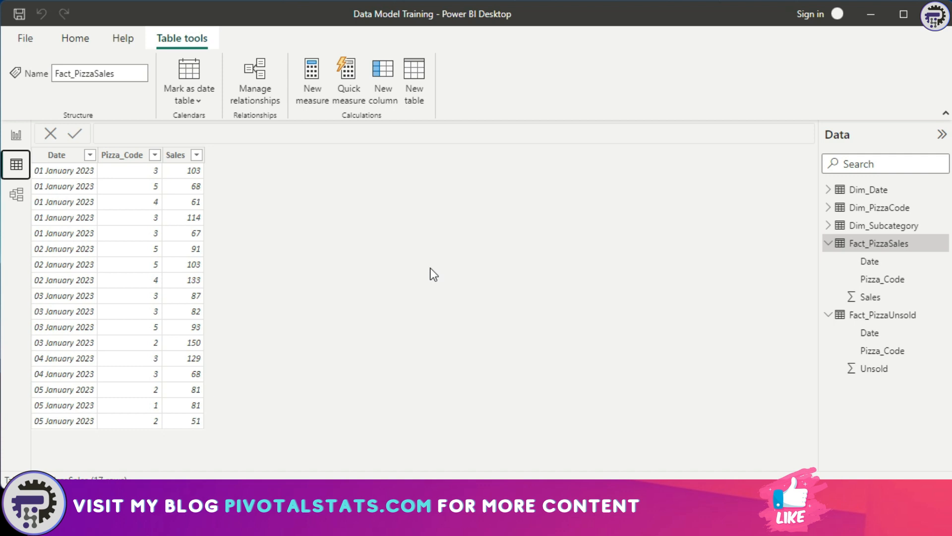
mouse_move(16, 194)
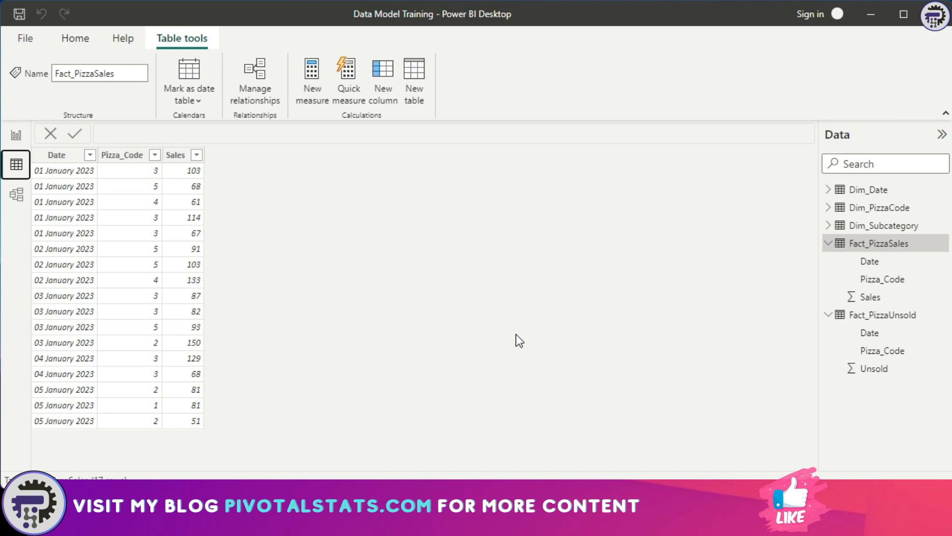
mouse_move(407, 222)
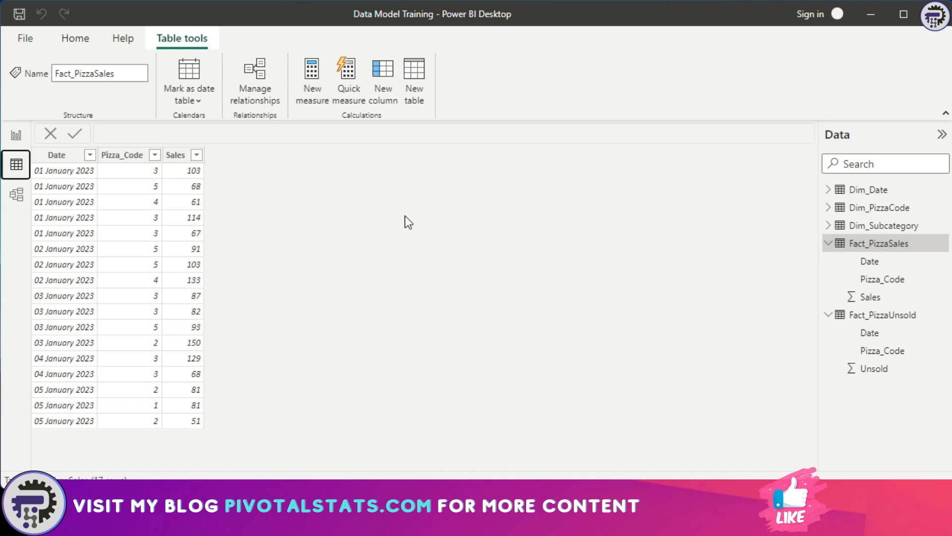
left_click(176, 154)
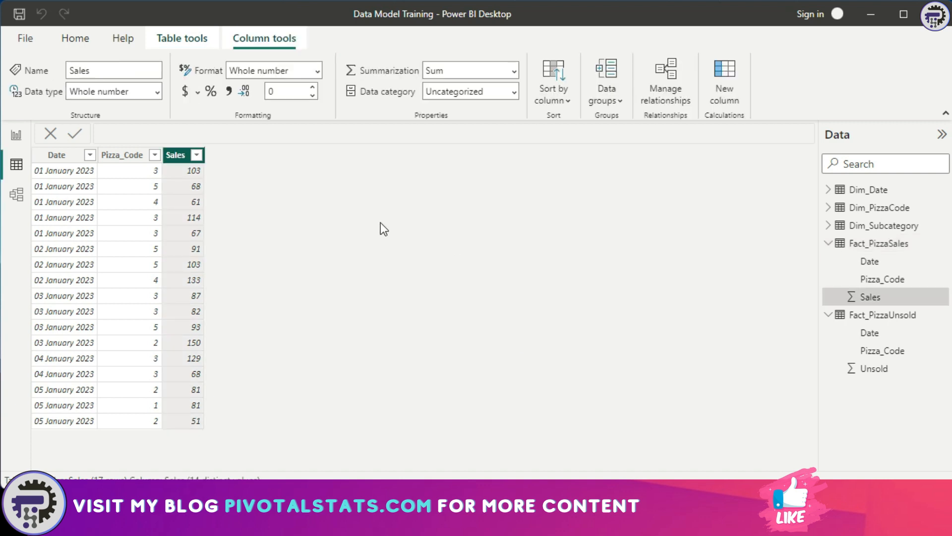
left_click(196, 155)
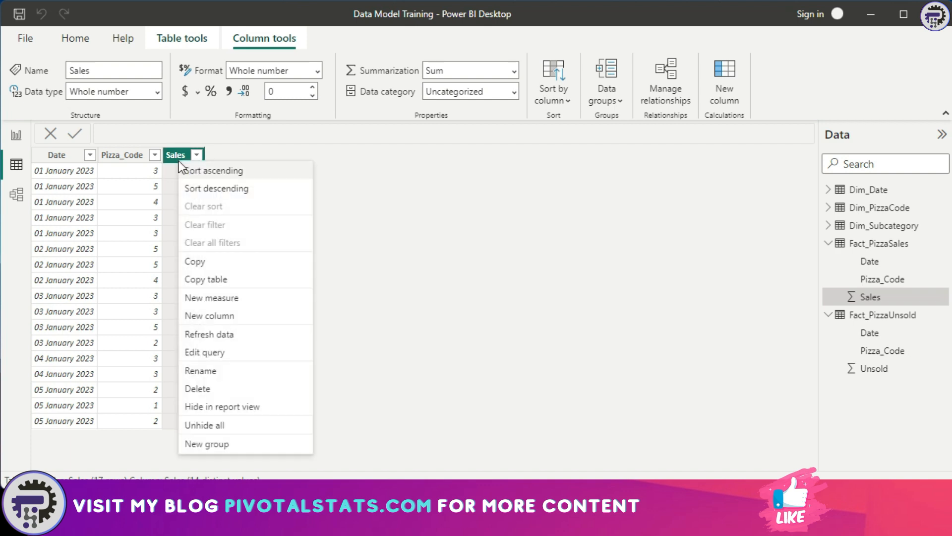
left_click(209, 316)
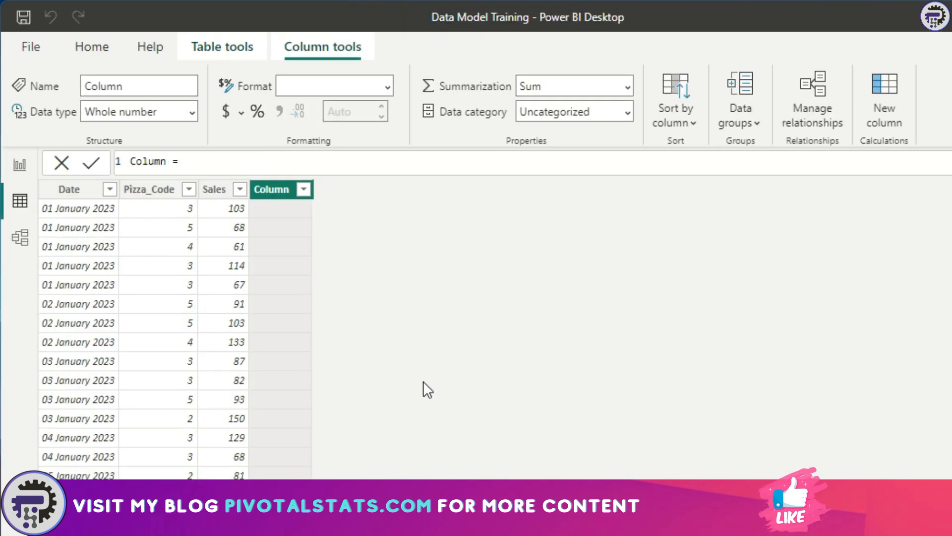
type("re")
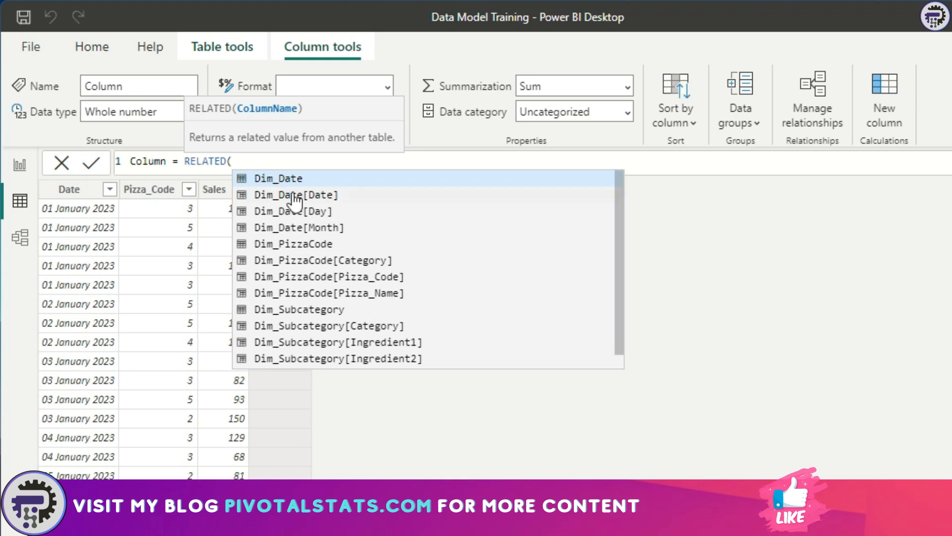
mouse_move(328, 184)
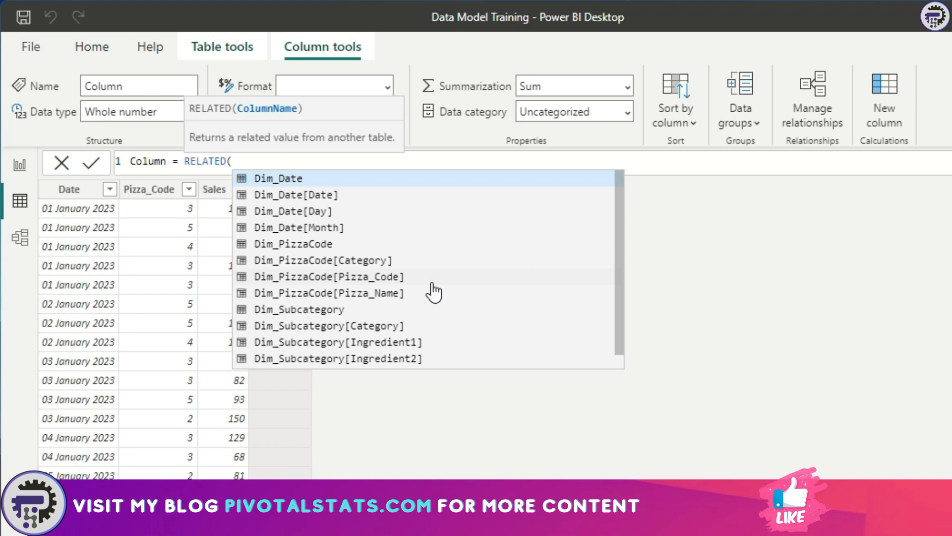
left_click(329, 292)
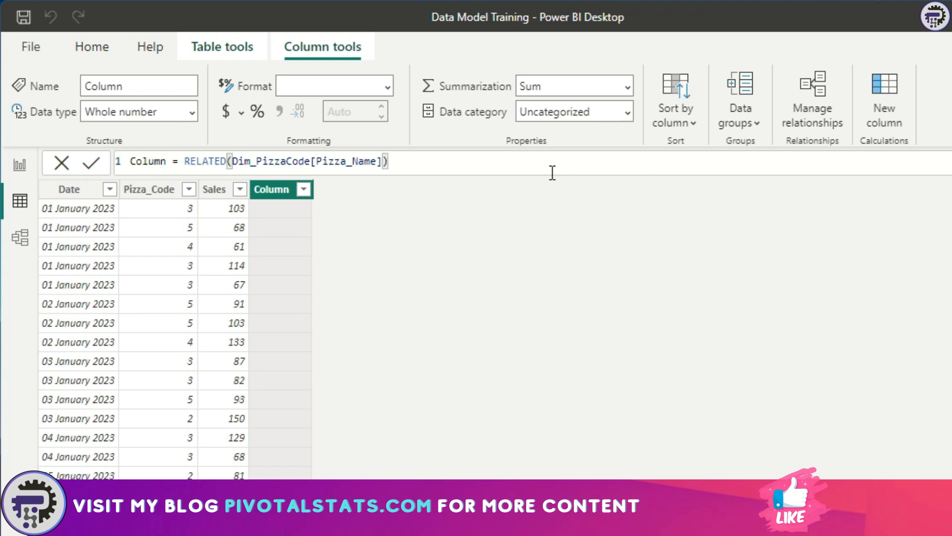
Step: Commit the RELATED formula so the column lists pizza names like Farmhouse and Deluxe
left_click(94, 163)
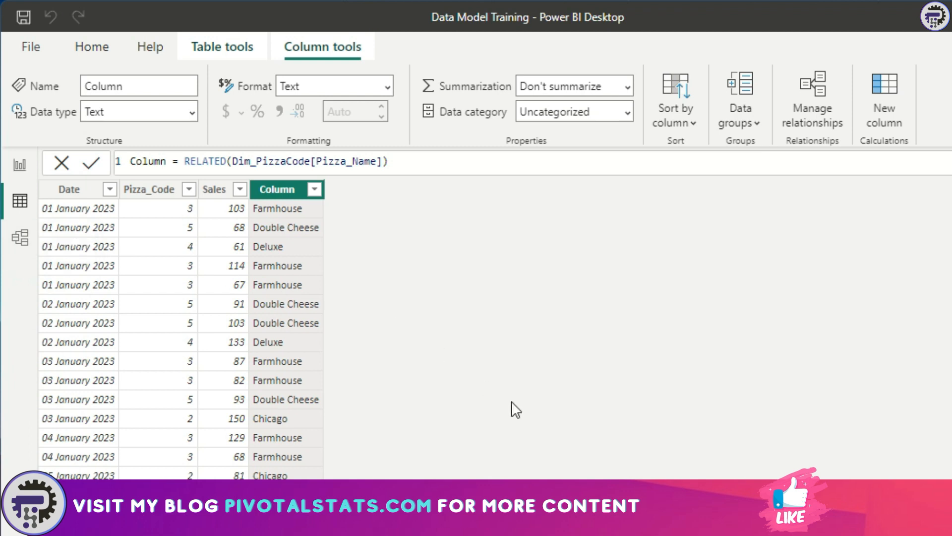
mouse_move(336, 373)
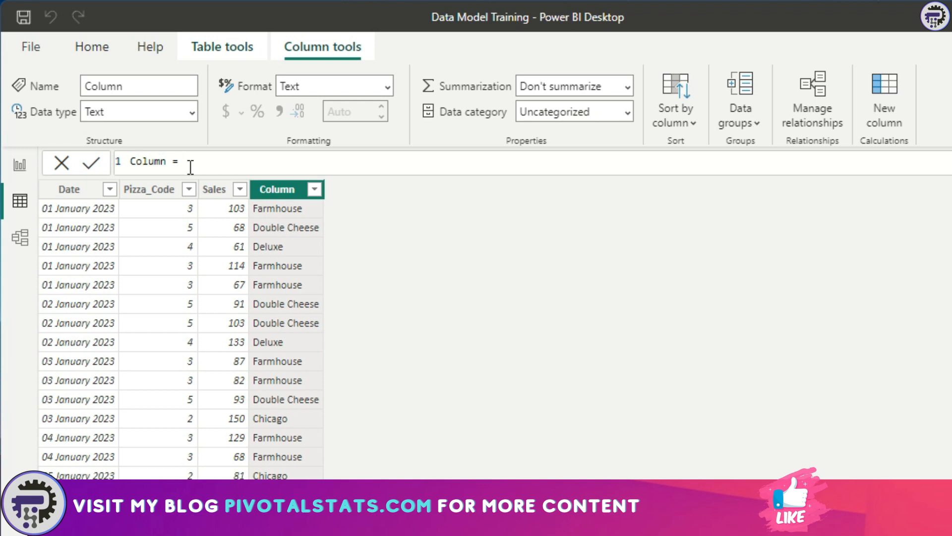
Step: Rewrite the column as IF(RELATED(Dim_PizzaCode[Pizza_Name]) = "Deluxe", 1, 2)
type("if")
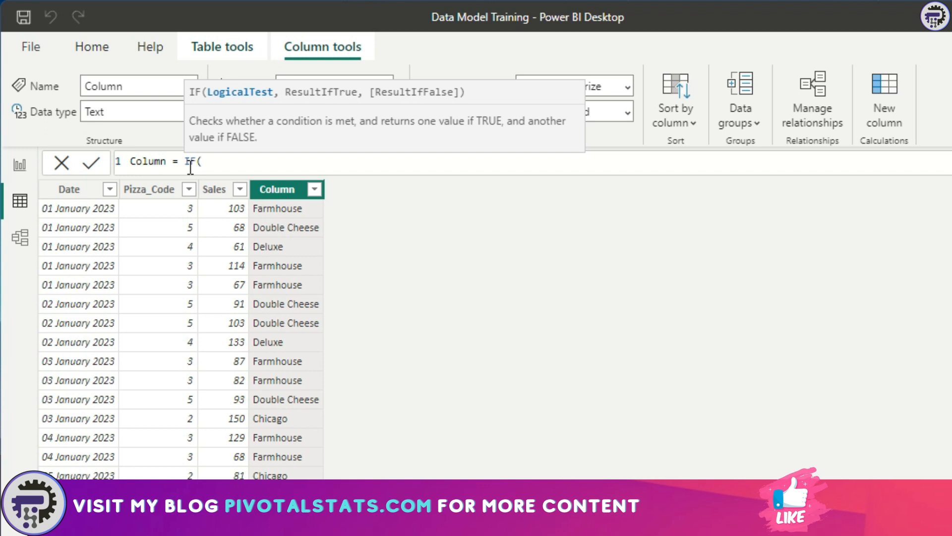
type("RELATED(")
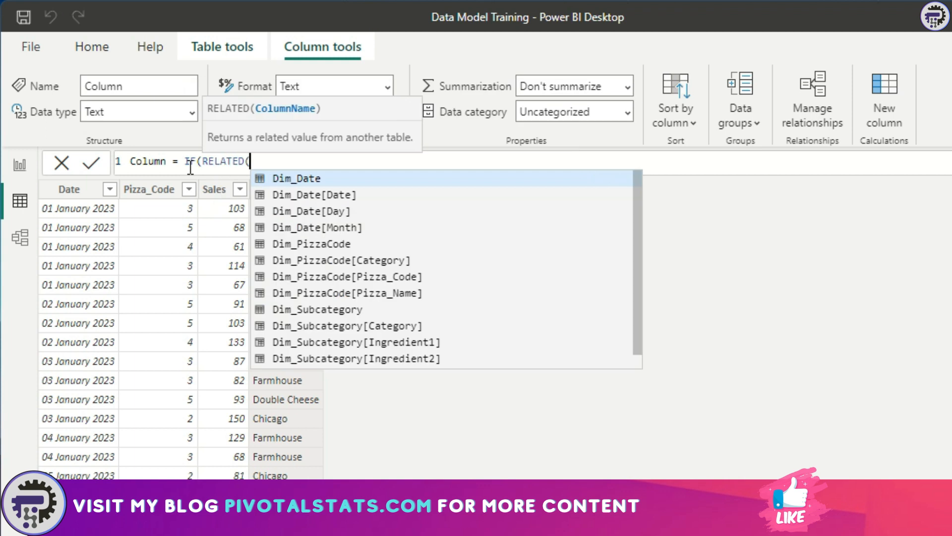
mouse_move(310, 211)
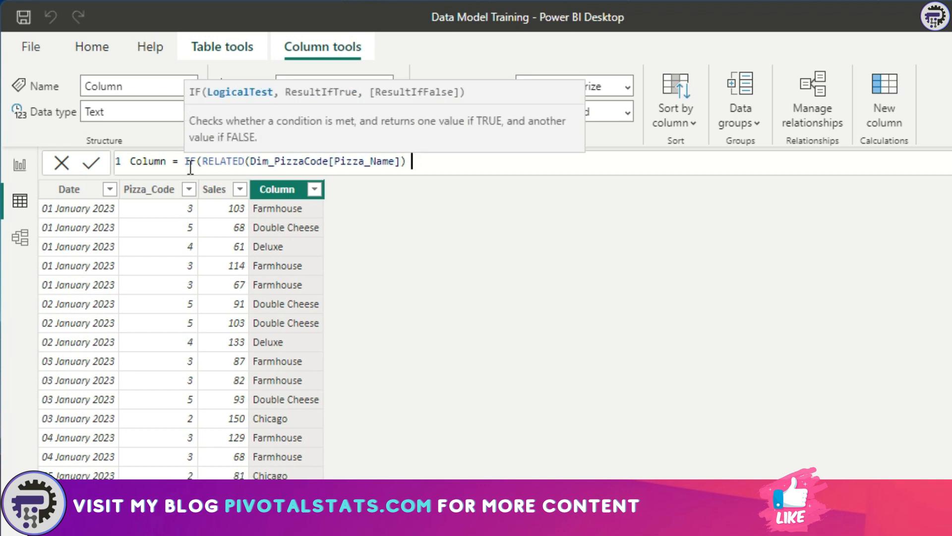
type("= \"Del")
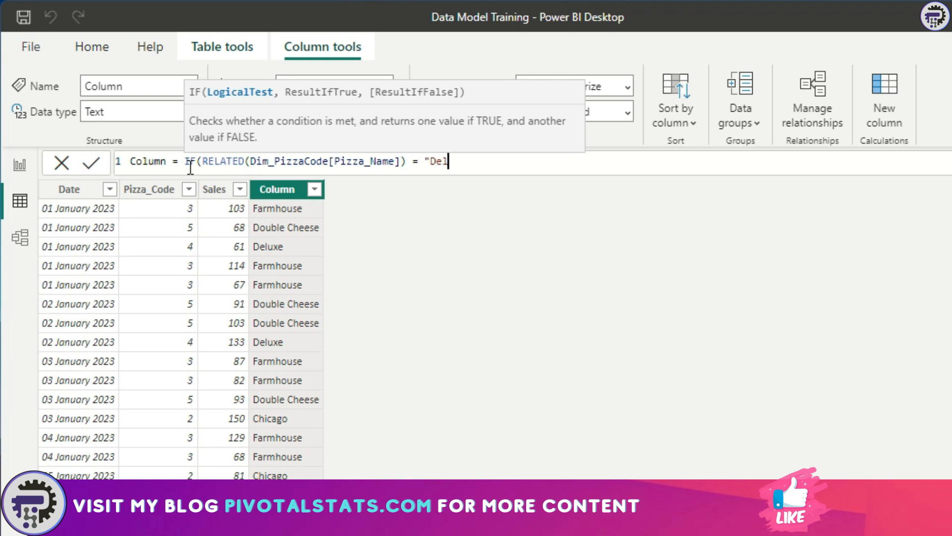
type("uxe\"")
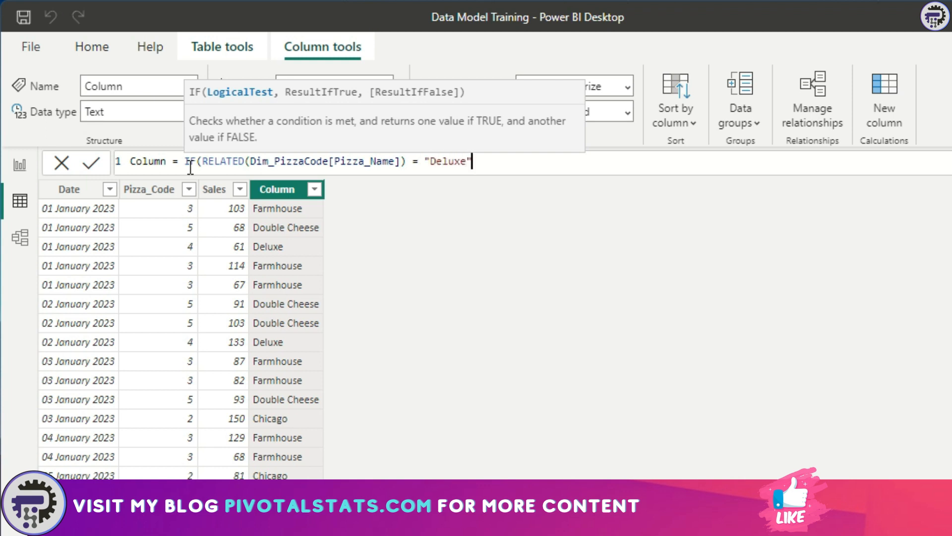
type(",")
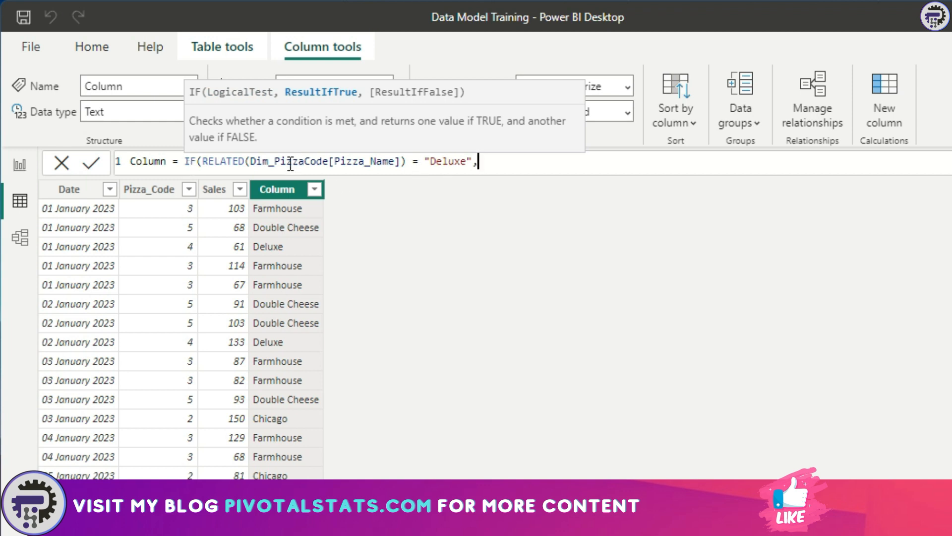
mouse_move(263, 211)
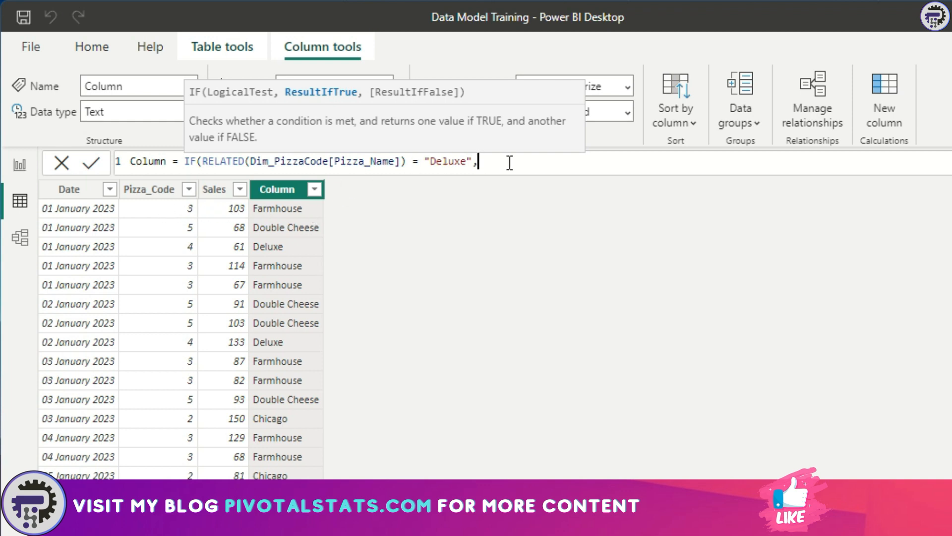
type("1,")
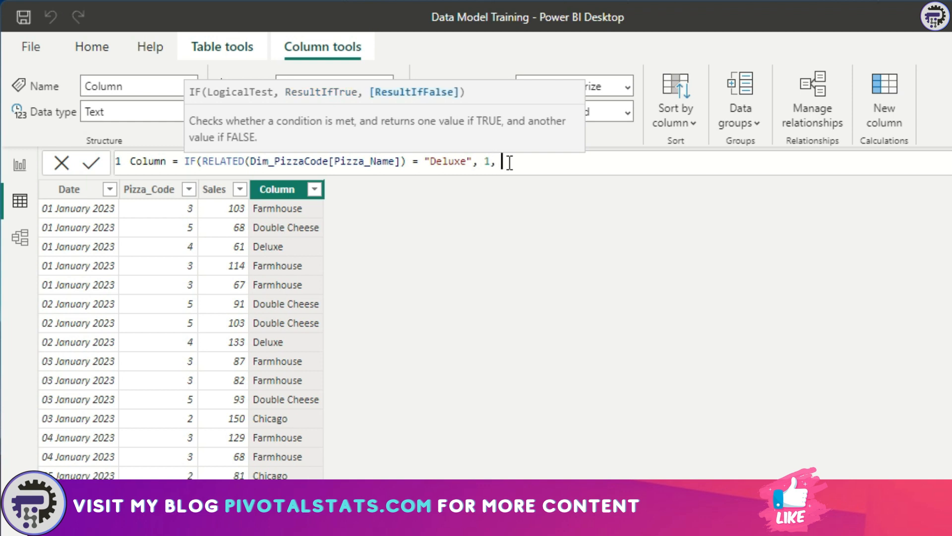
type("2)")
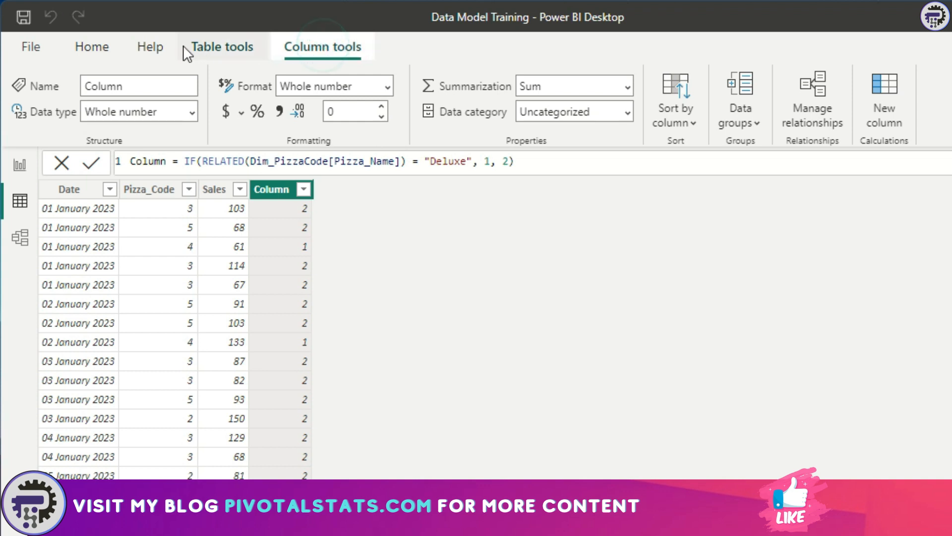
left_click(222, 47)
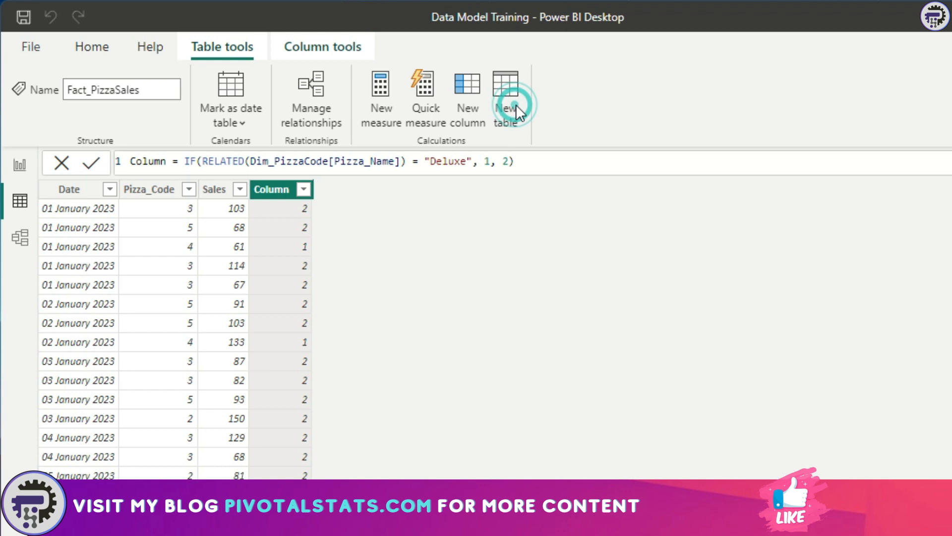
Step: Start a new table with FILTER(Fact_PizzaSales, RELATED(Dim_PizzaCode[Pizza_Name]) = "Farmhouse")
left_click(506, 97)
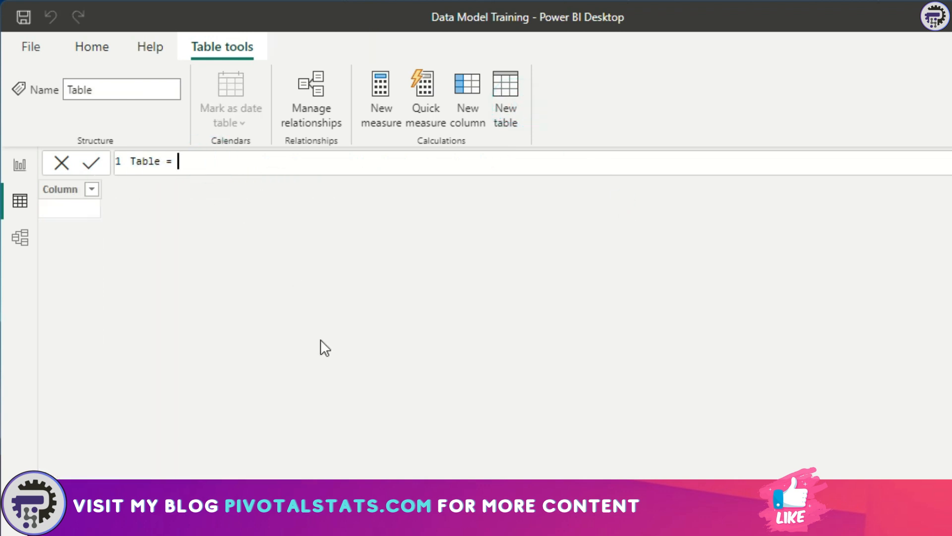
type("fi")
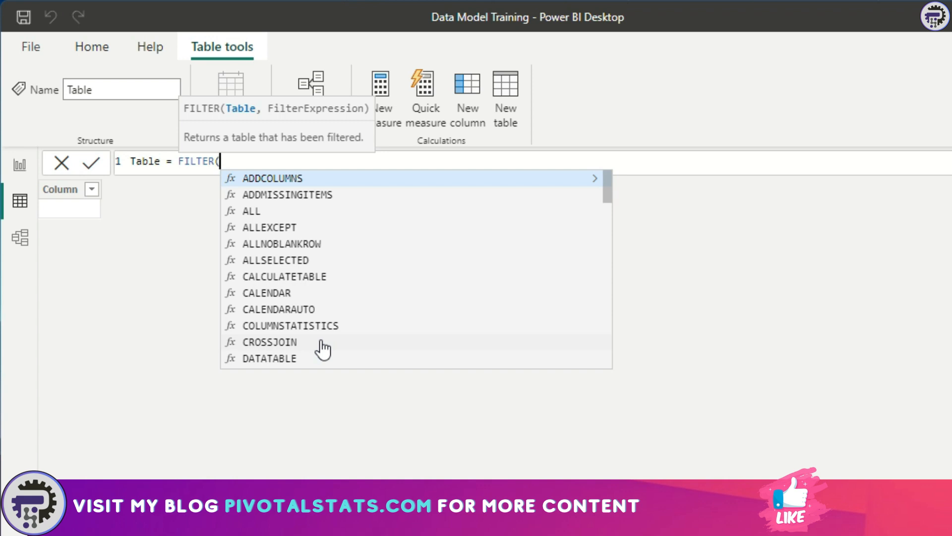
type("pi")
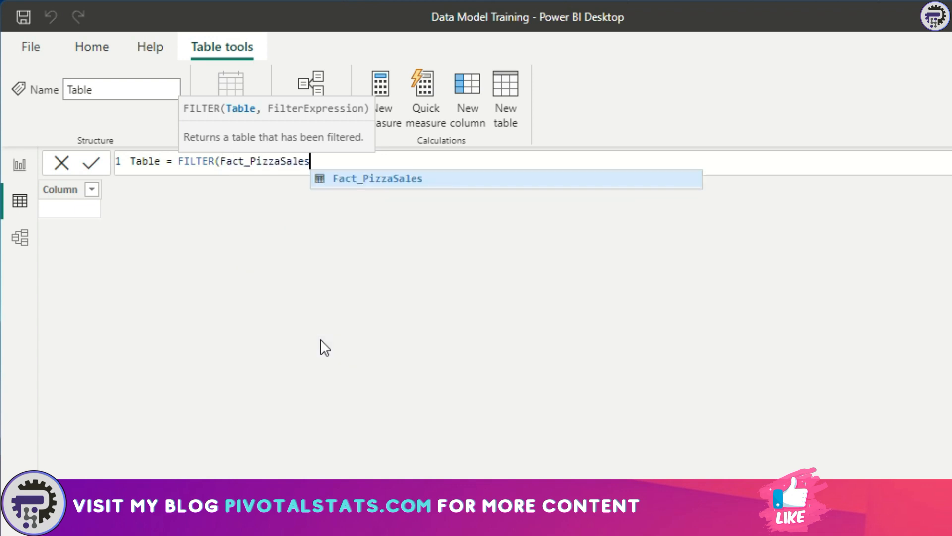
type(",")
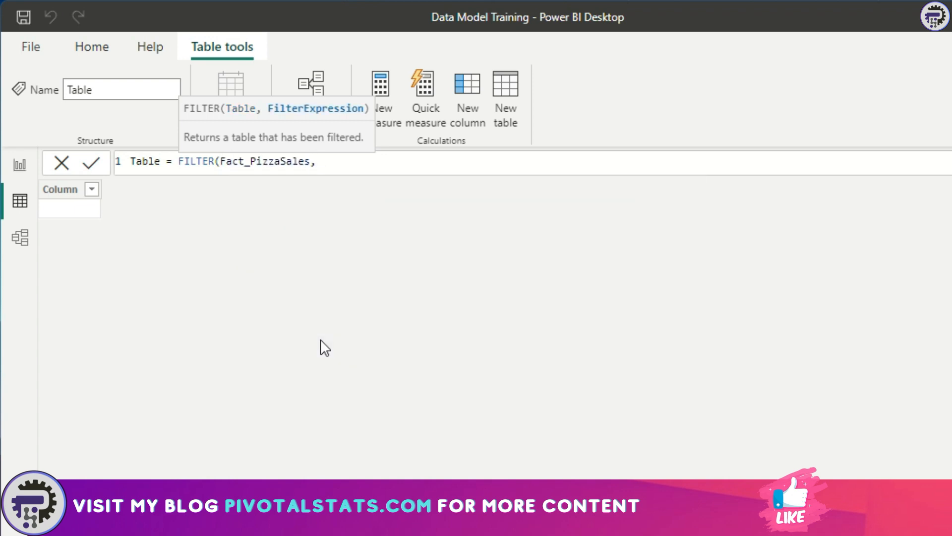
type("RELATED(Dim_PizzaCode[Pizza_Name]) =")
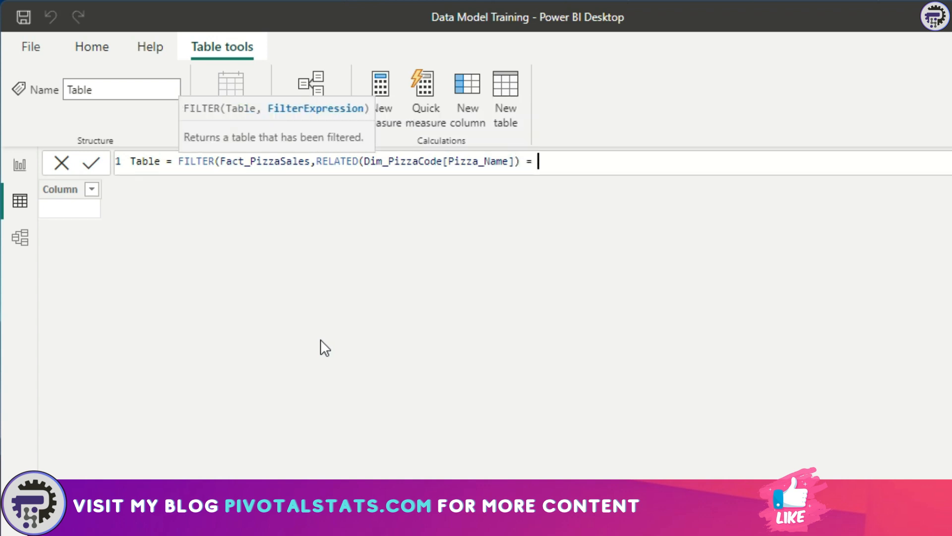
type("\"Farmh")
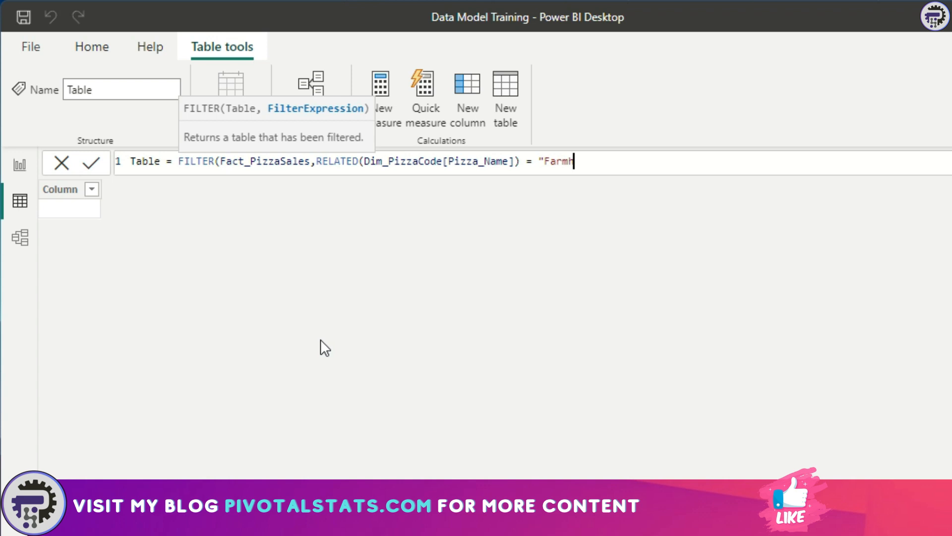
type("ouse\")")
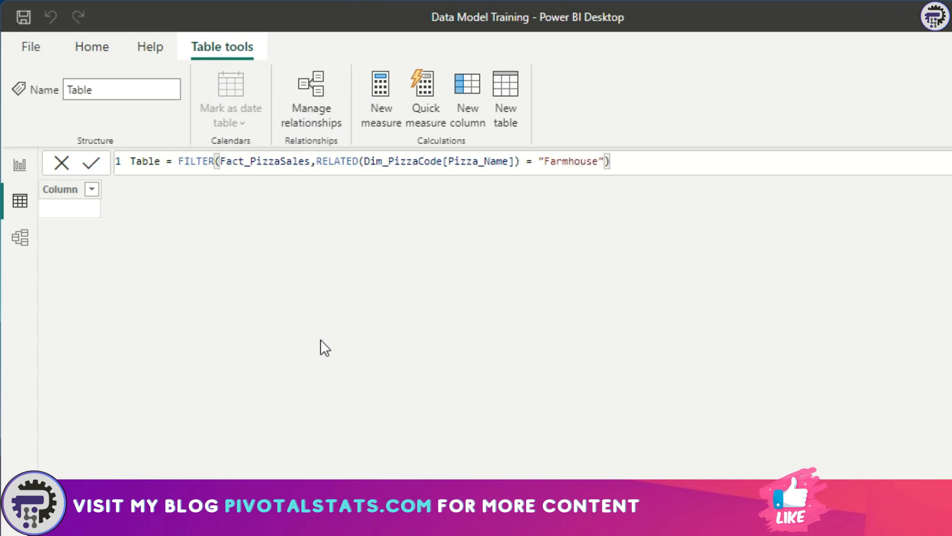
Step: Commit the Farmhouse table formula, producing seven rows with Pizza_Code 3
left_click(92, 162)
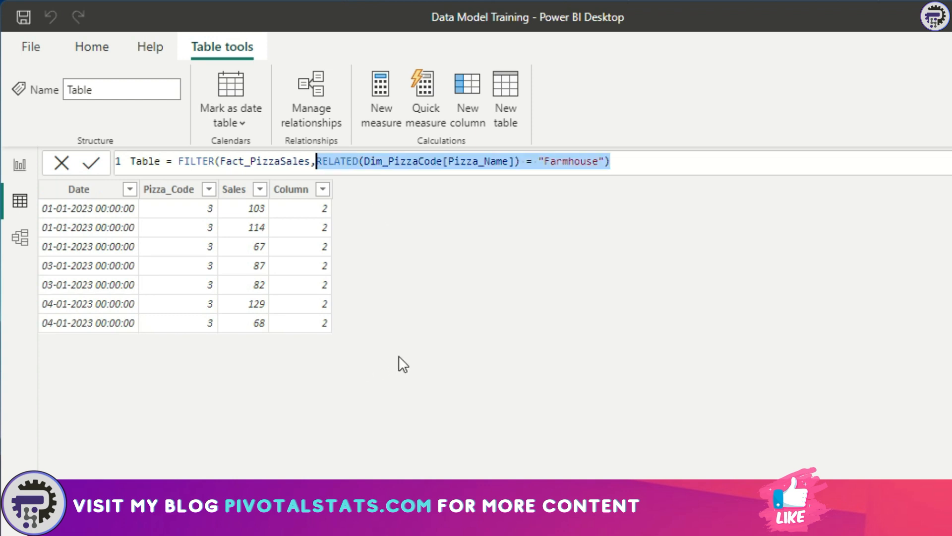
mouse_move(293, 366)
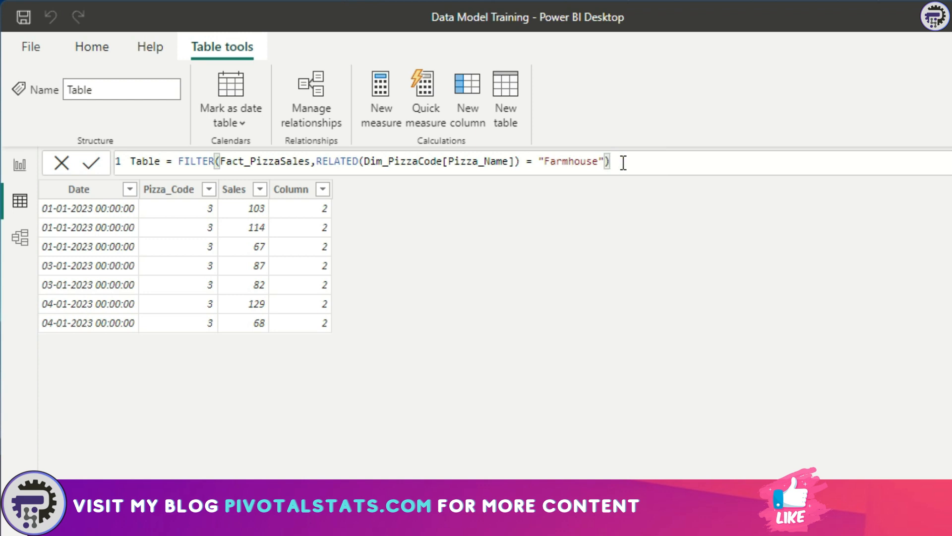
mouse_move(485, 168)
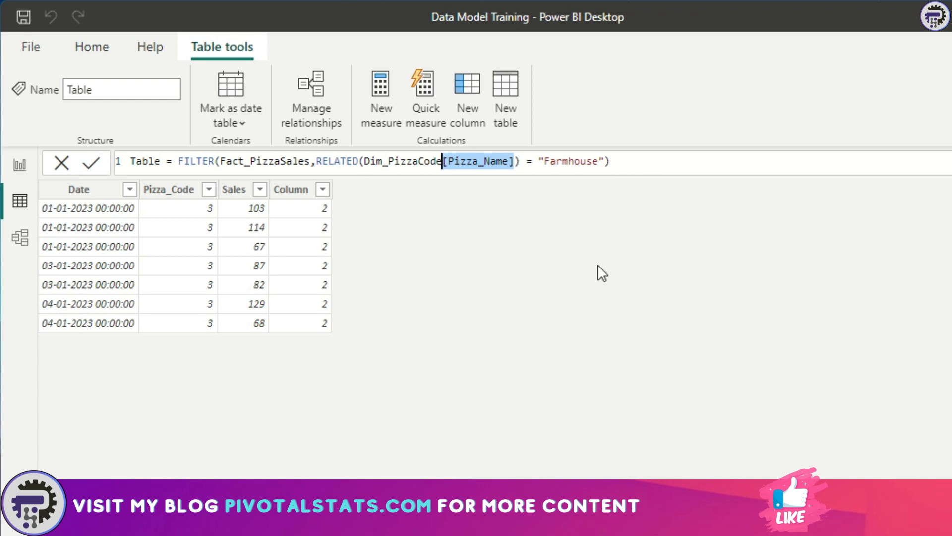
mouse_move(506, 279)
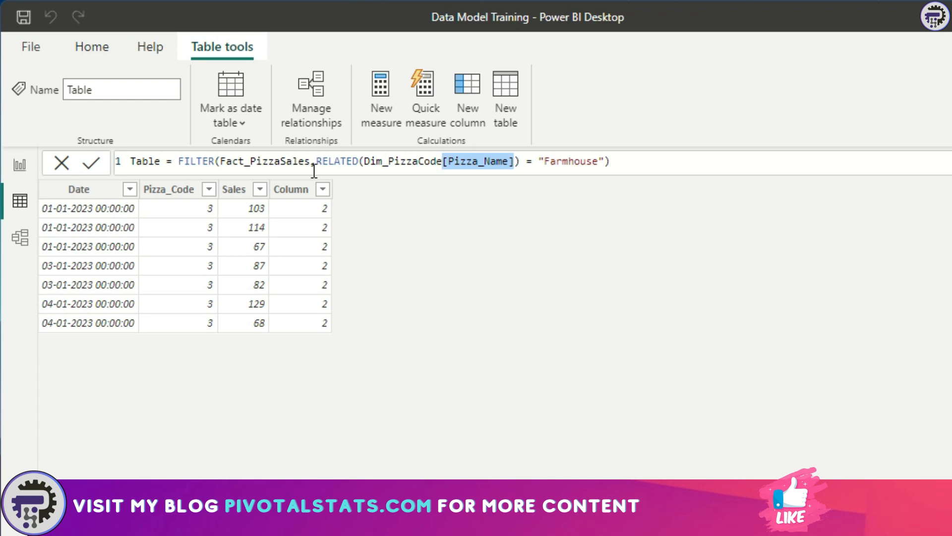
mouse_move(438, 213)
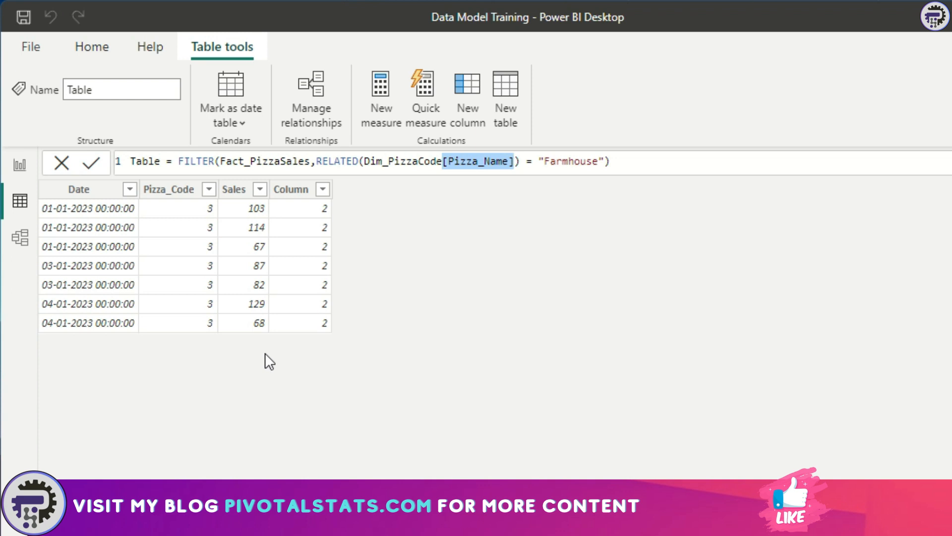
mouse_move(389, 466)
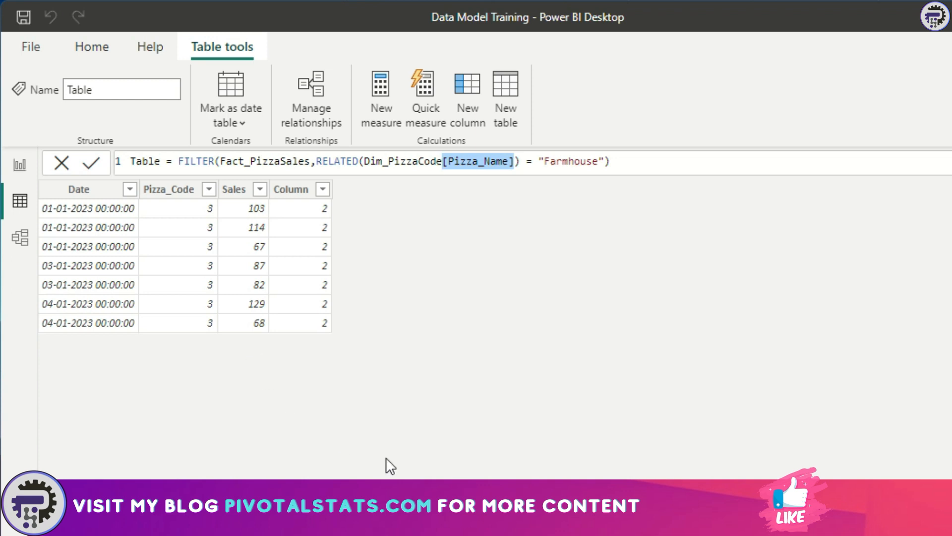